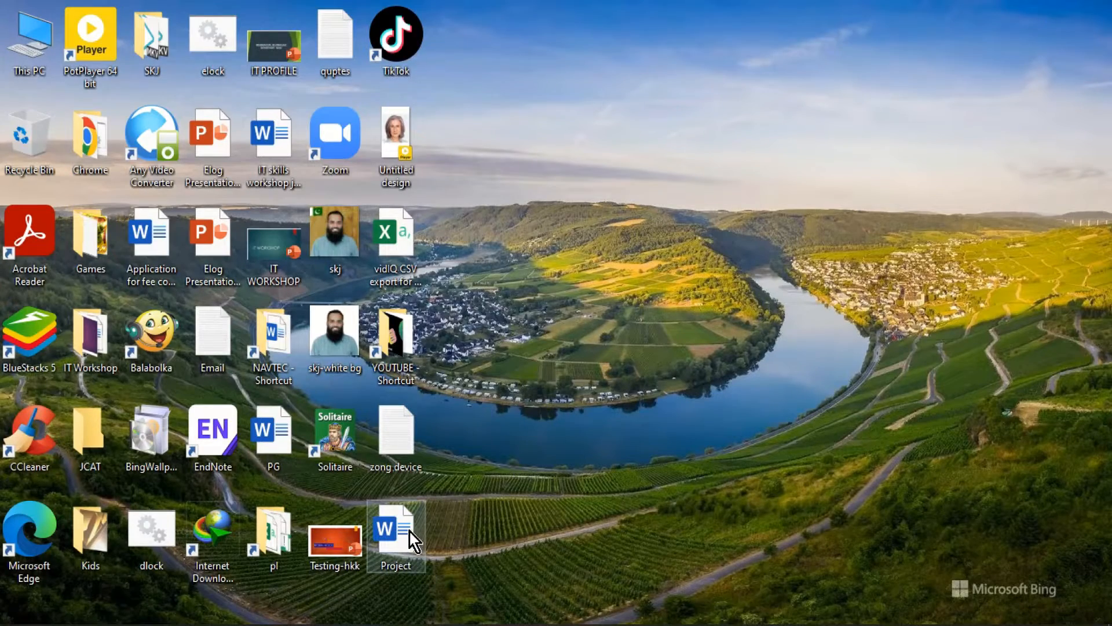
Open the Project document from the desktop and scroll into its plain-text body
double_click(396, 528)
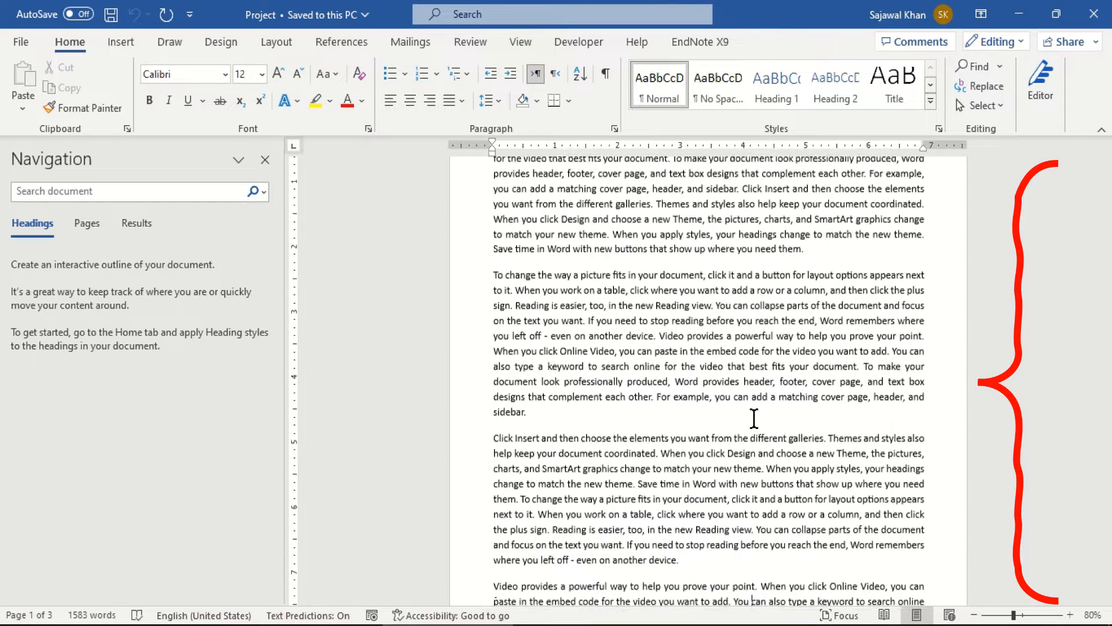
scroll("down", 3)
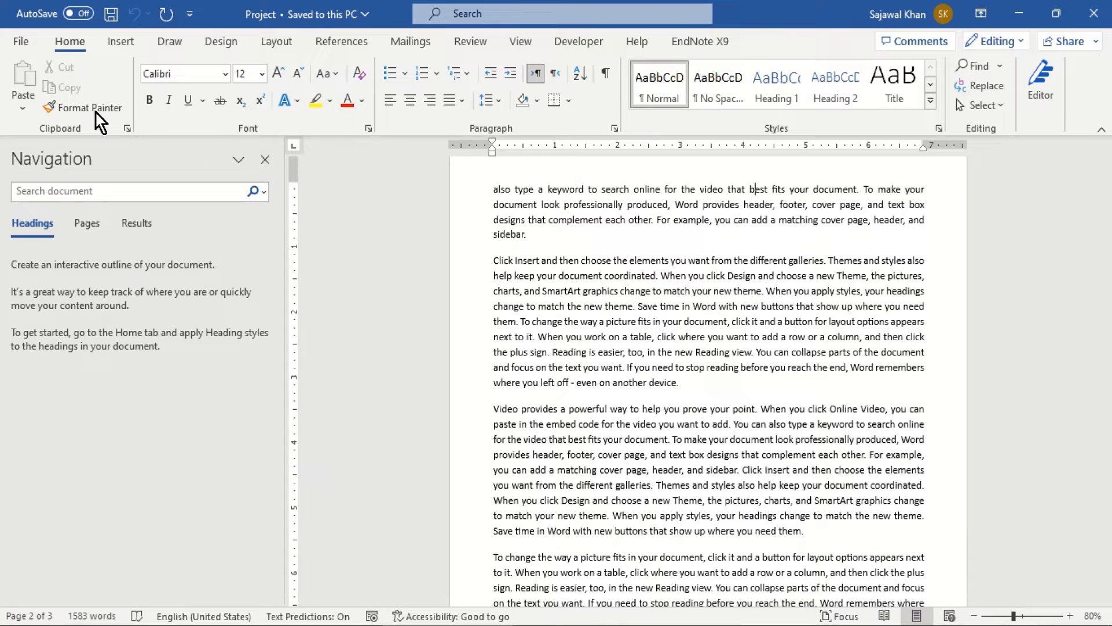
Reach Word Options' Advanced settings from the File view
left_click(21, 42)
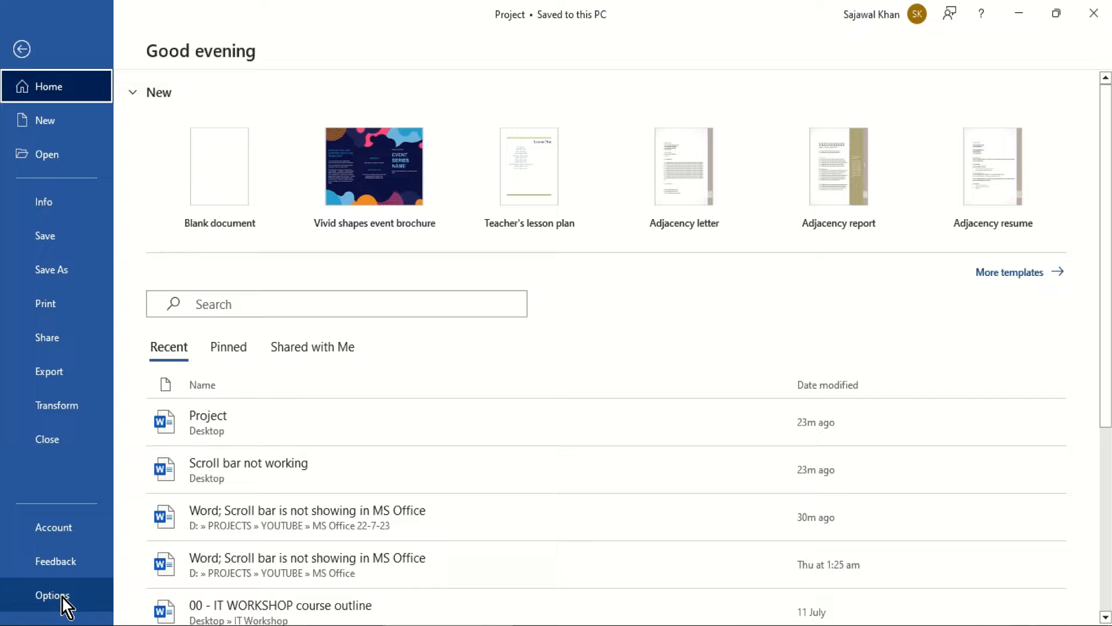
left_click(52, 595)
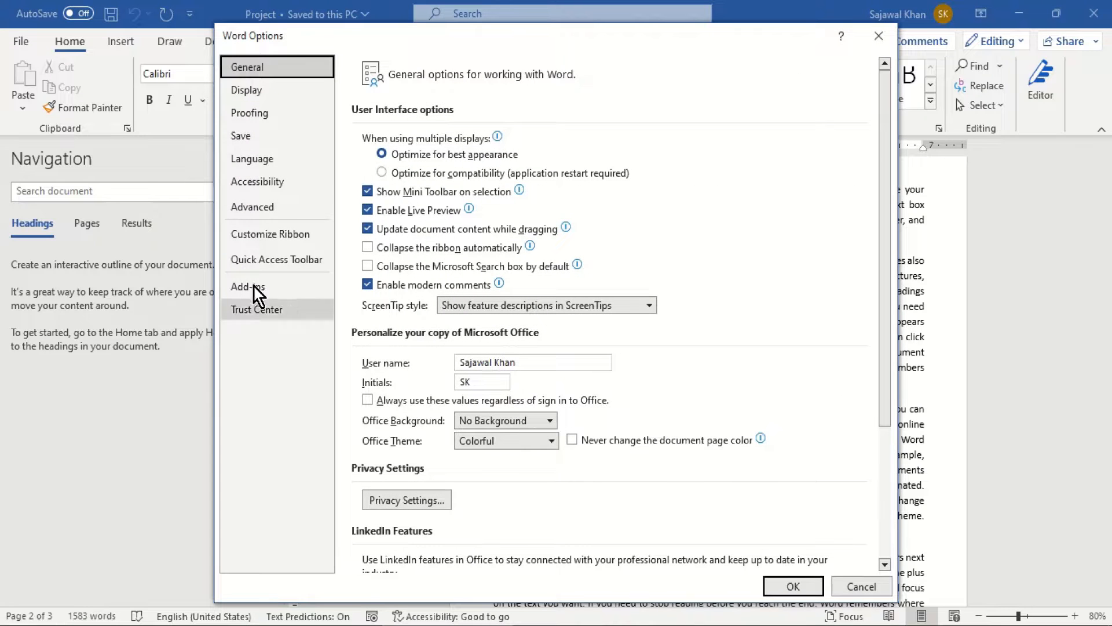
left_click(251, 206)
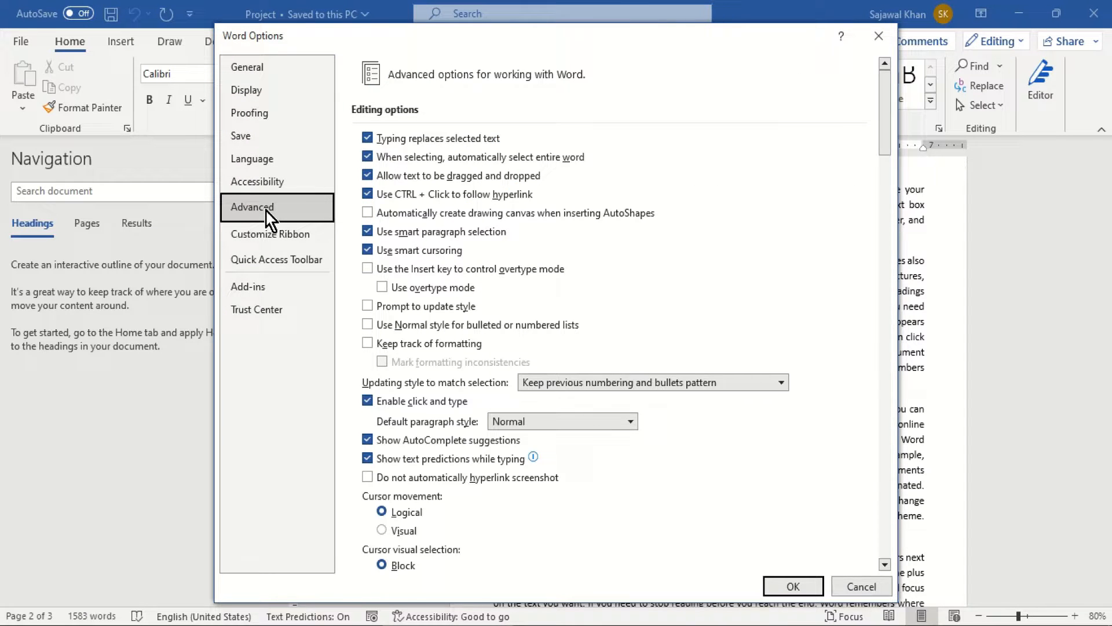
mouse_move(782, 154)
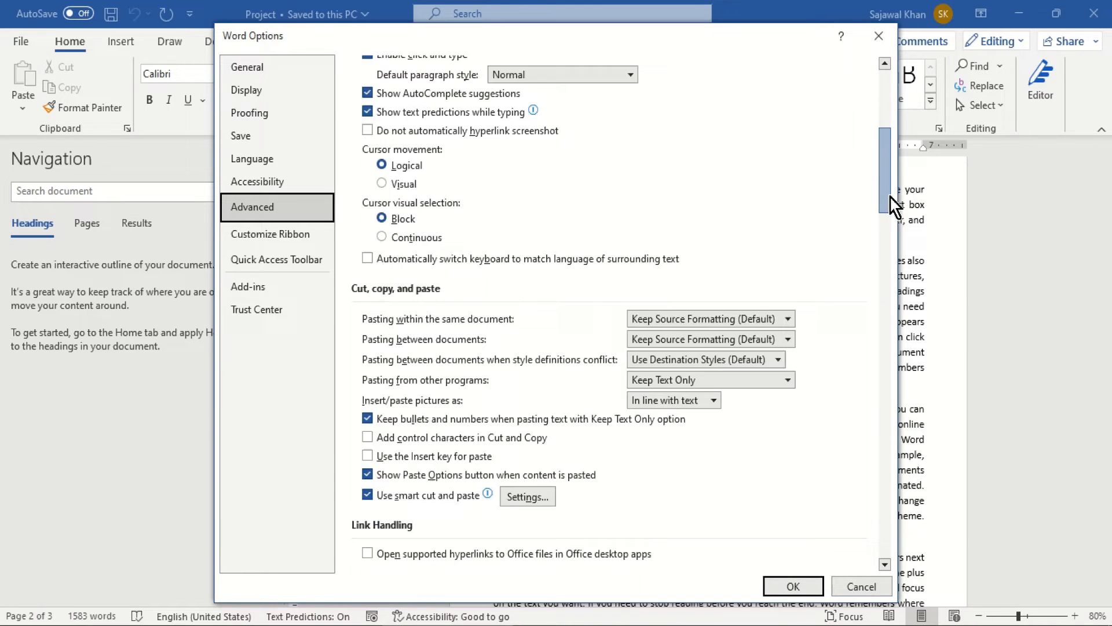
Under Display, enable 'Show vertical scroll bar' and apply the change with OK
scroll("down", 3)
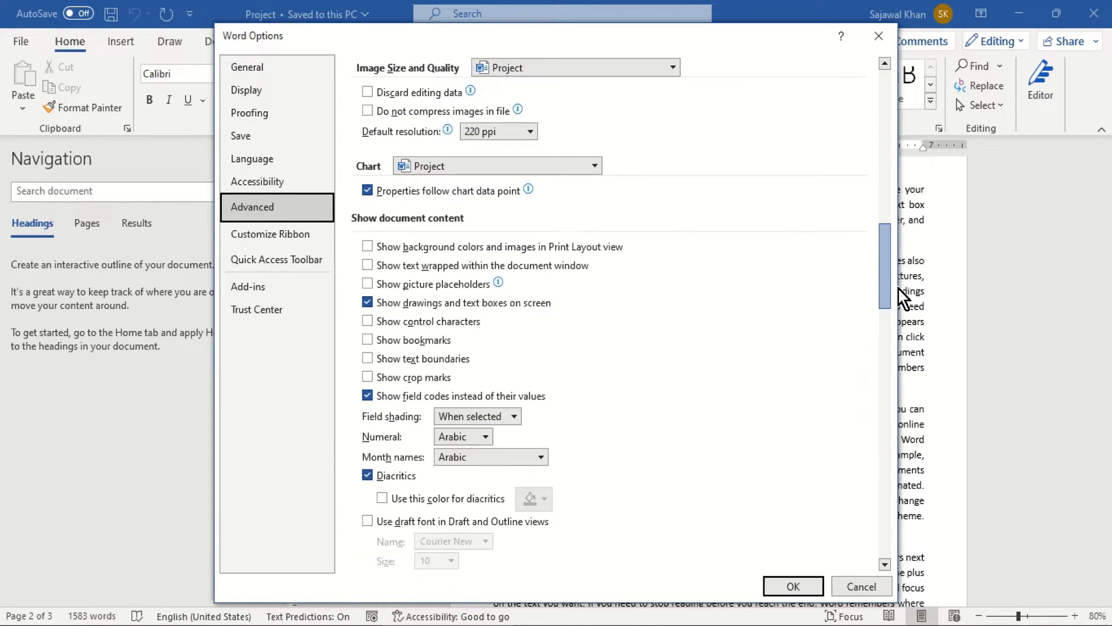
scroll("down", 3)
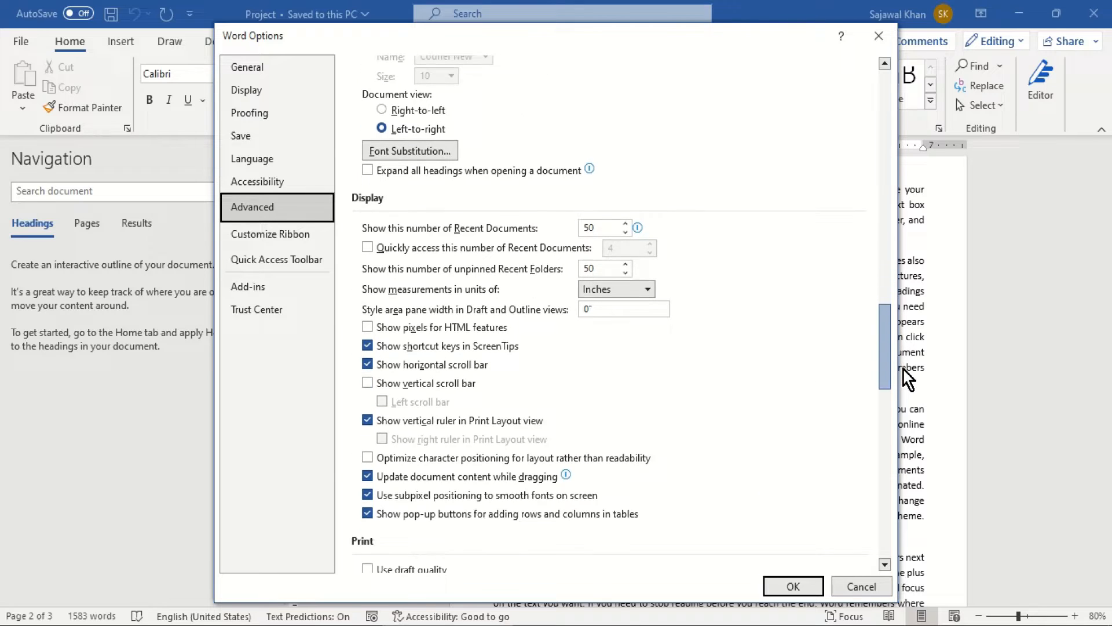
scroll("down", 3)
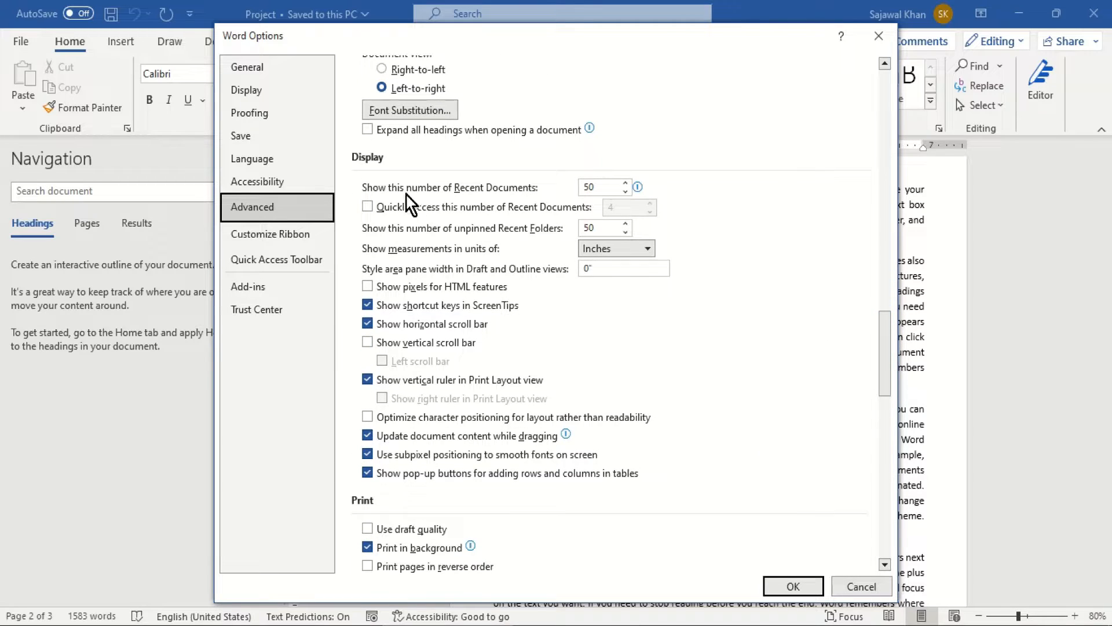
left_click(367, 343)
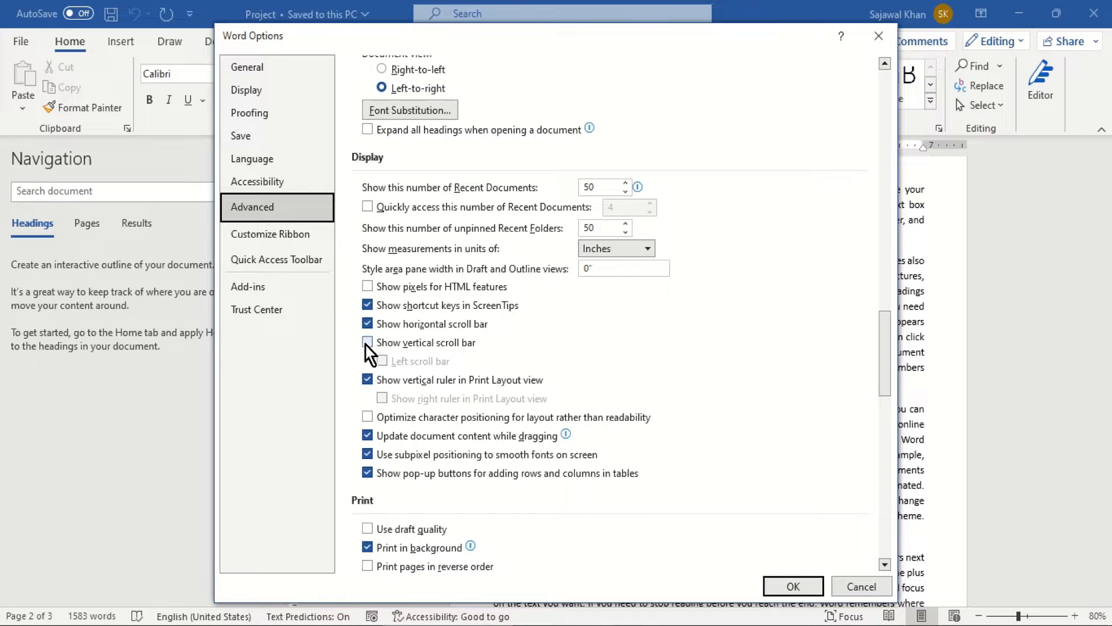
left_click(368, 343)
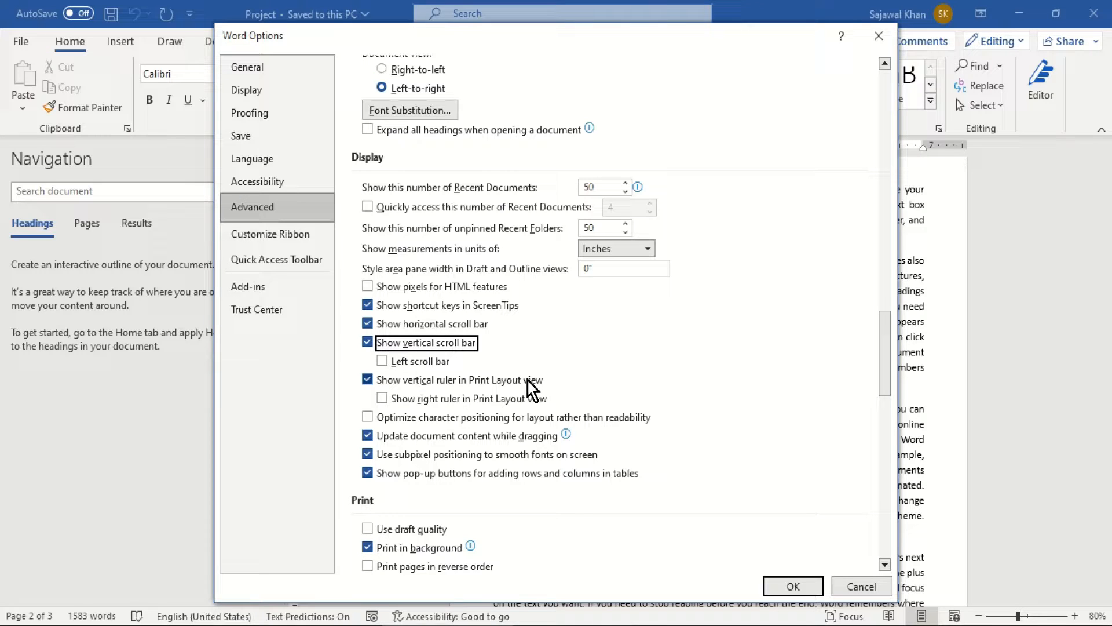
left_click(793, 587)
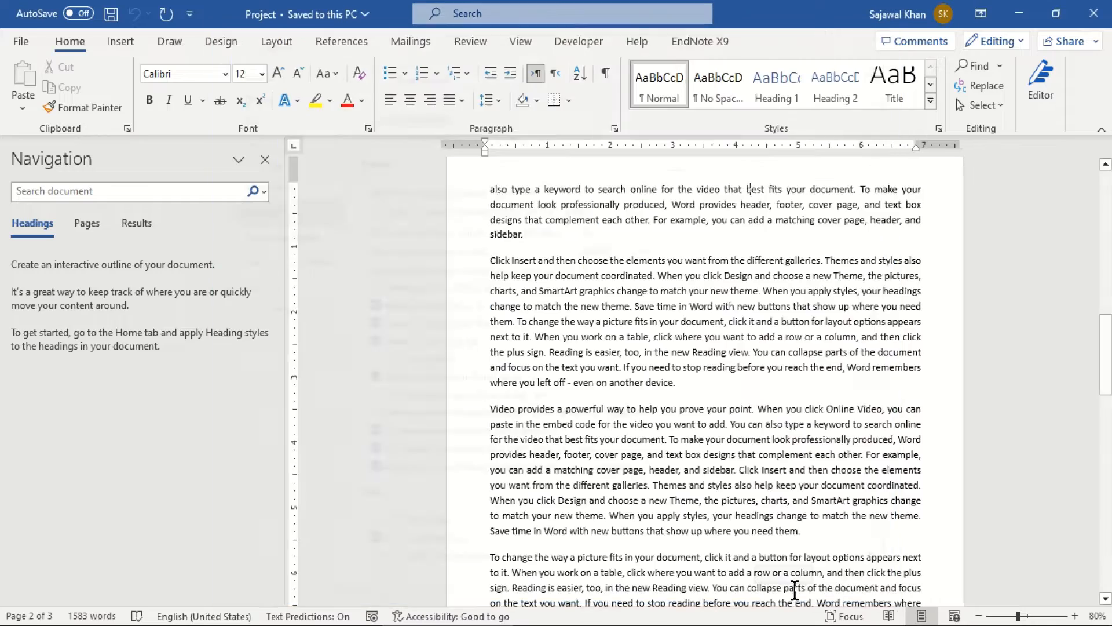
Scroll down the Project document using the restored vertical scroll bar
scroll("down", 3)
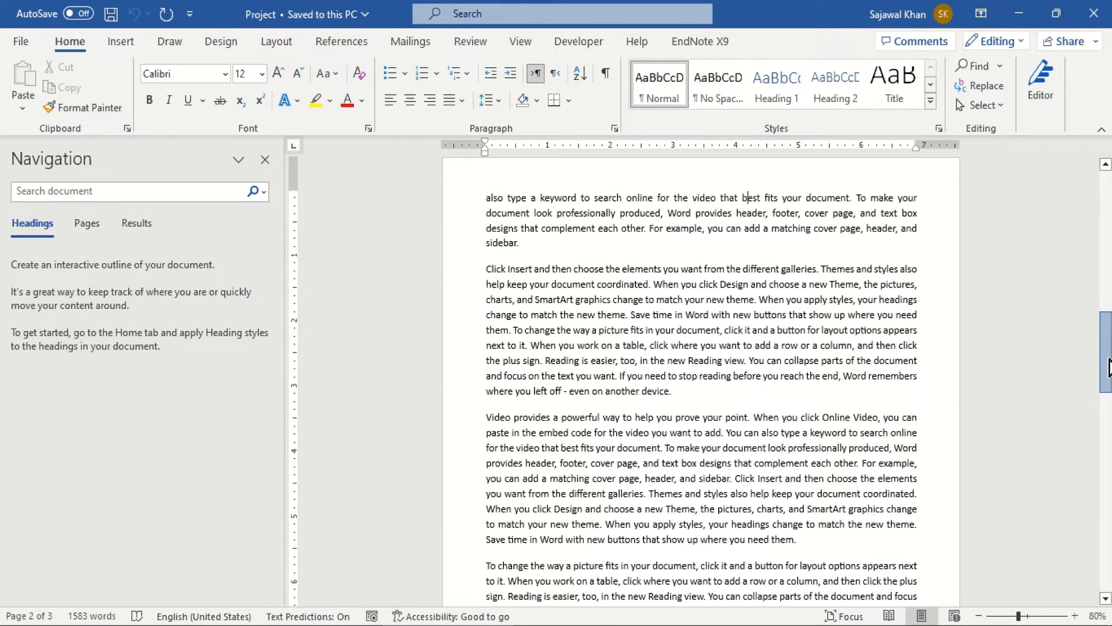
scroll("down", 3)
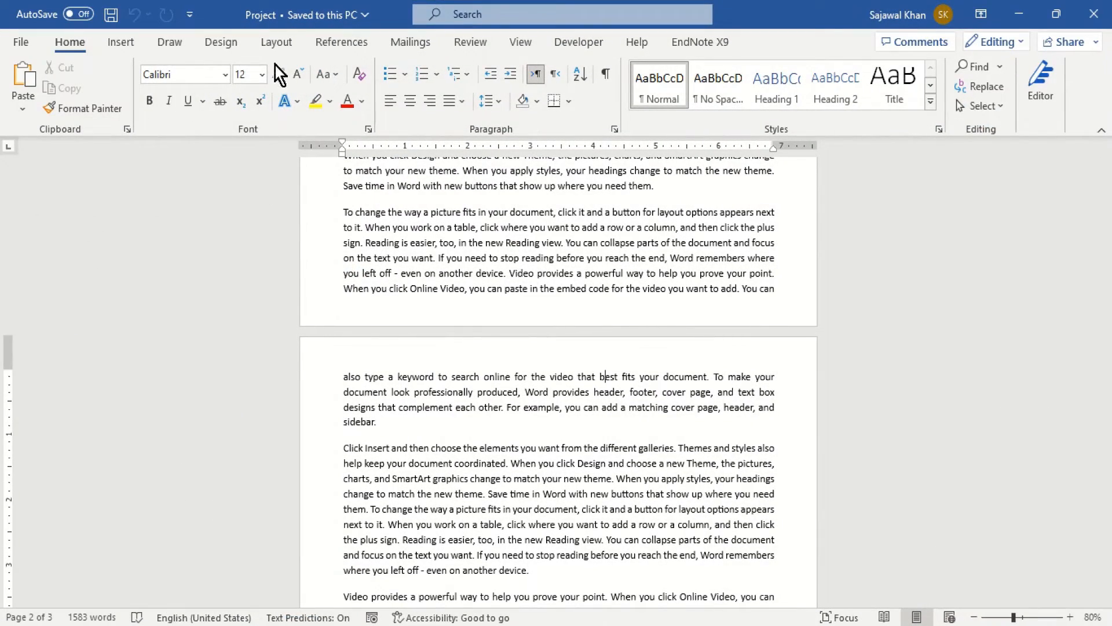
Show Word's installed add-ins list in Options and scroll through it
left_click(700, 42)
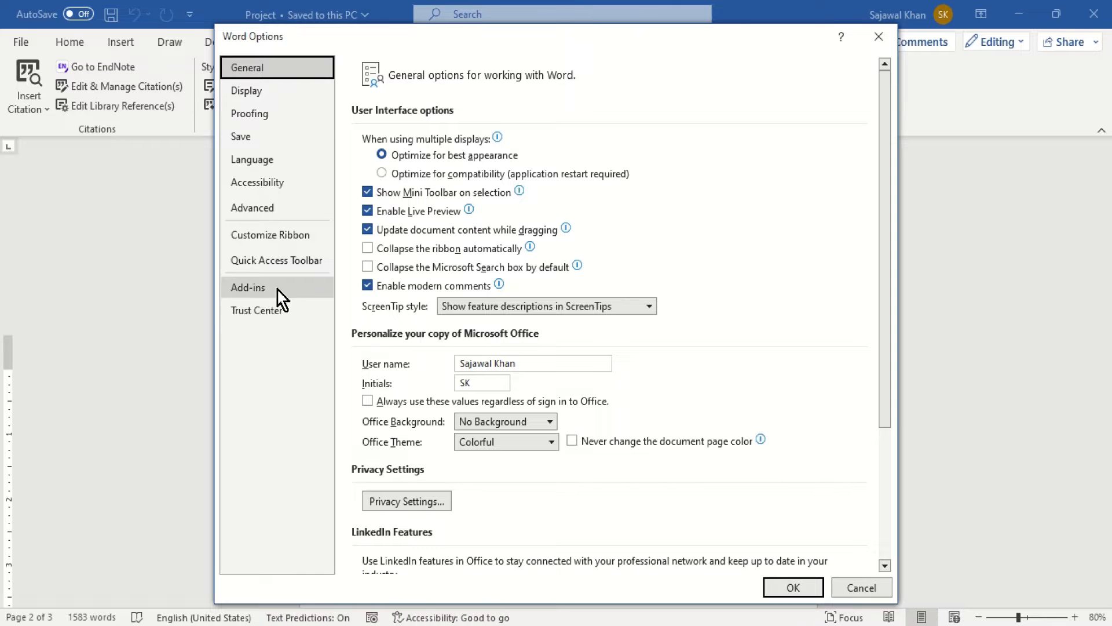
left_click(248, 287)
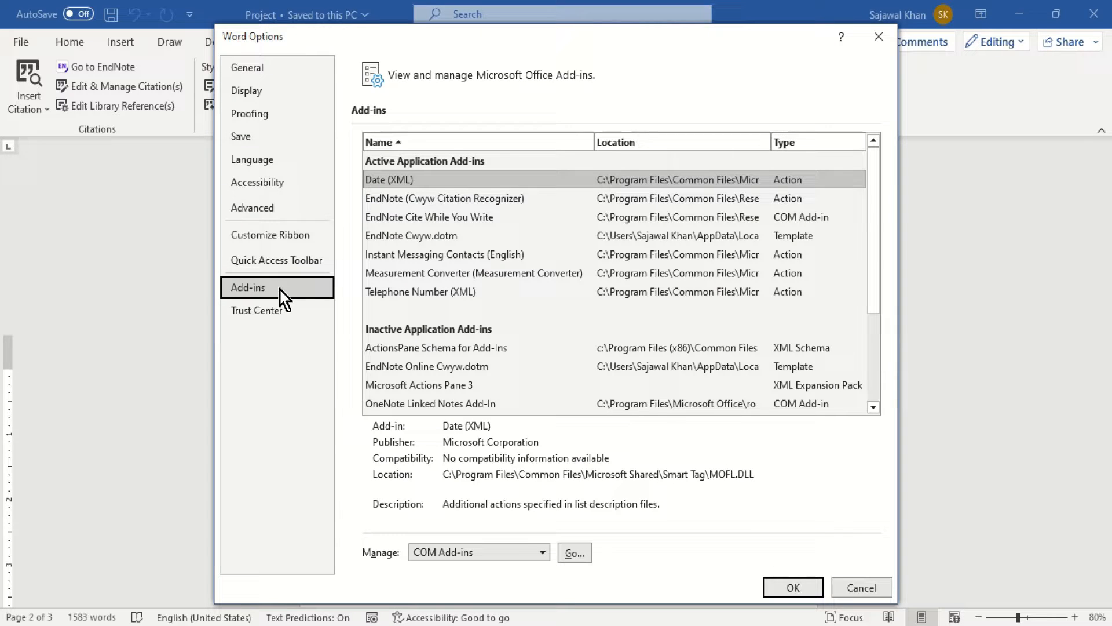
left_click(444, 198)
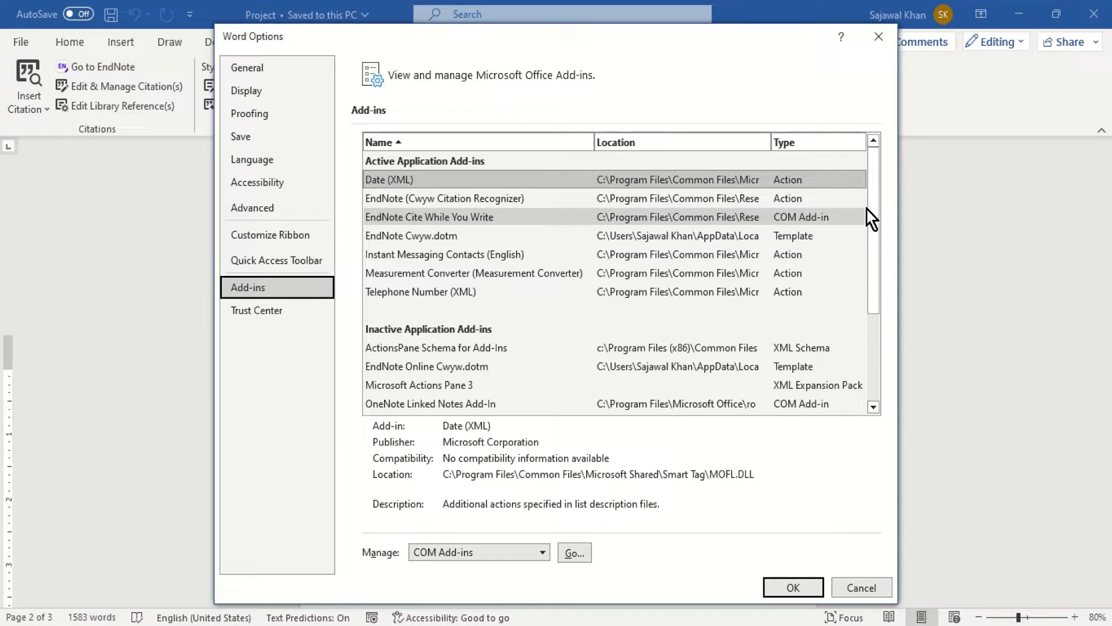
mouse_move(769, 320)
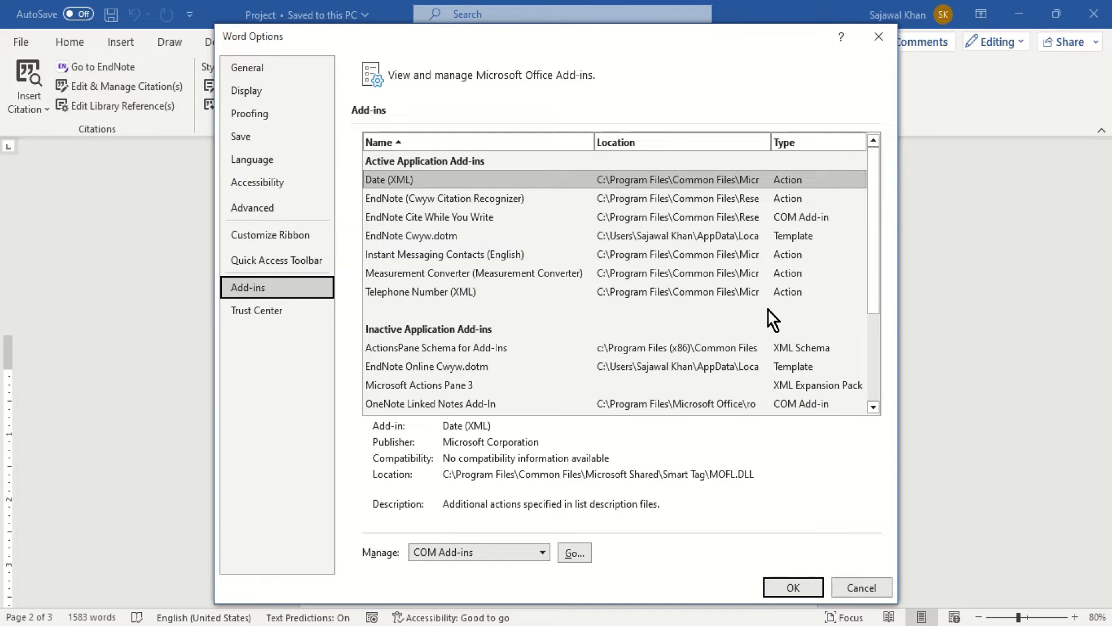
scroll("down", 3)
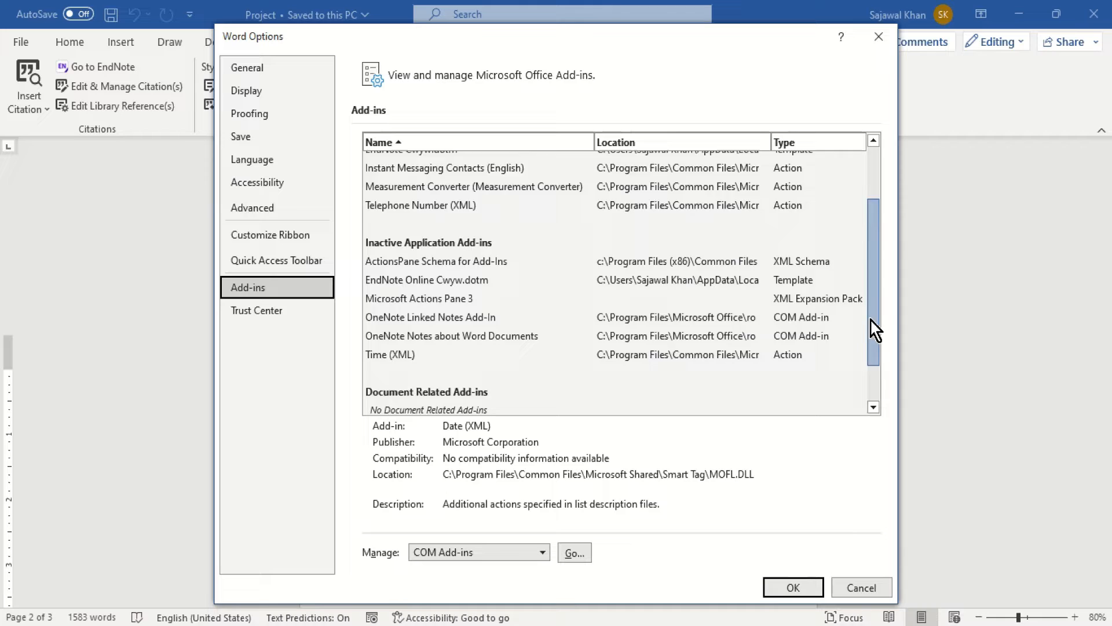
scroll("down", 3)
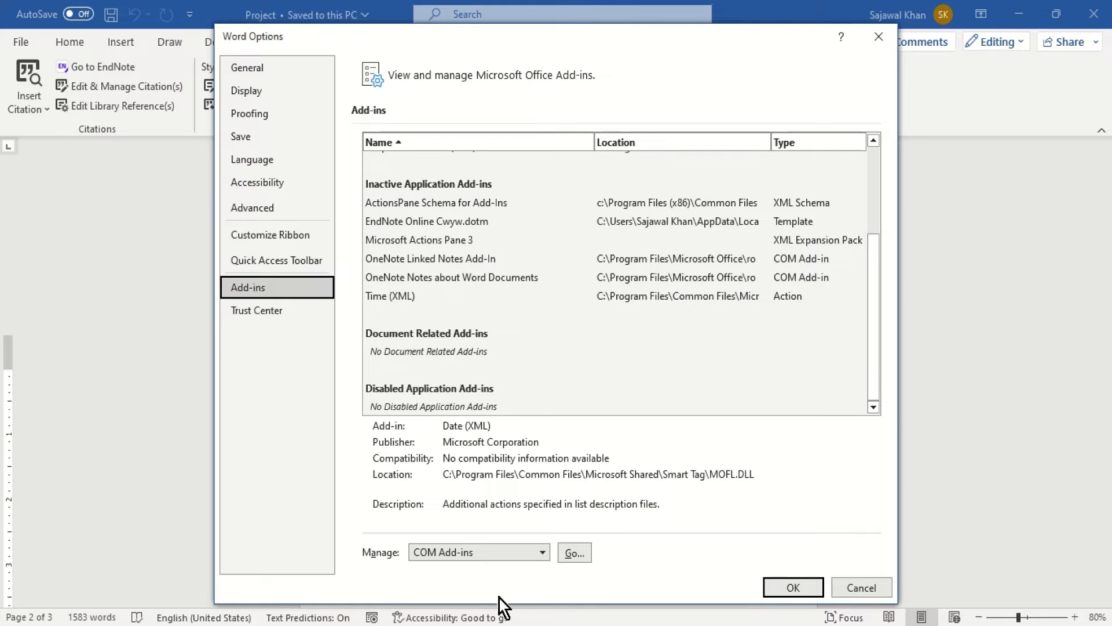
Manage COM Add-ins, review EndNote Cite While You Write and OneNote entries, then close the list
left_click(575, 552)
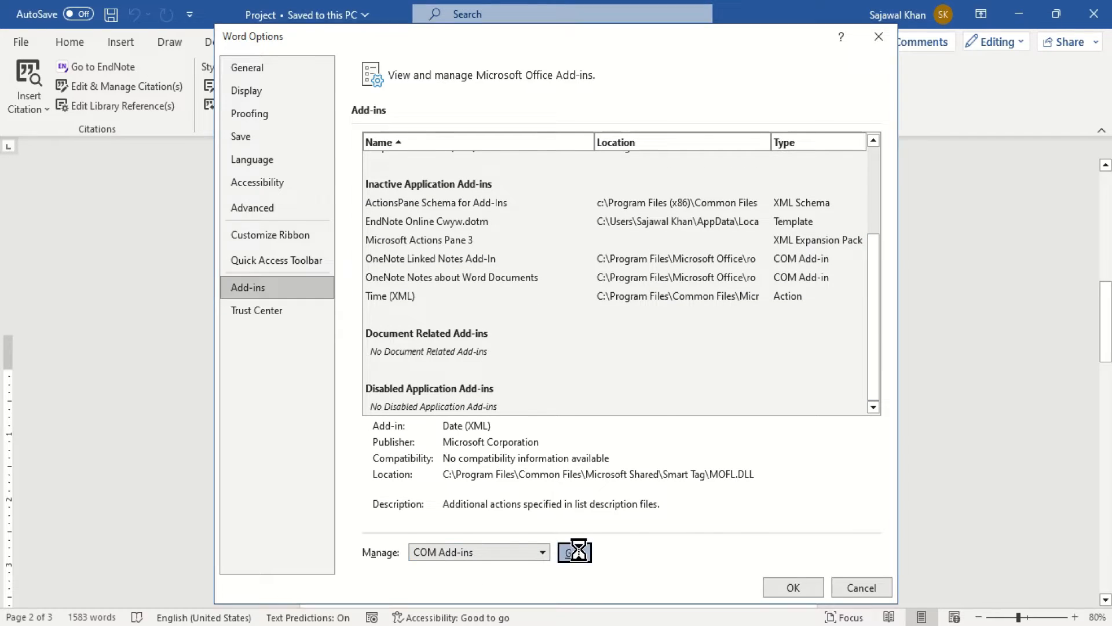
left_click(574, 552)
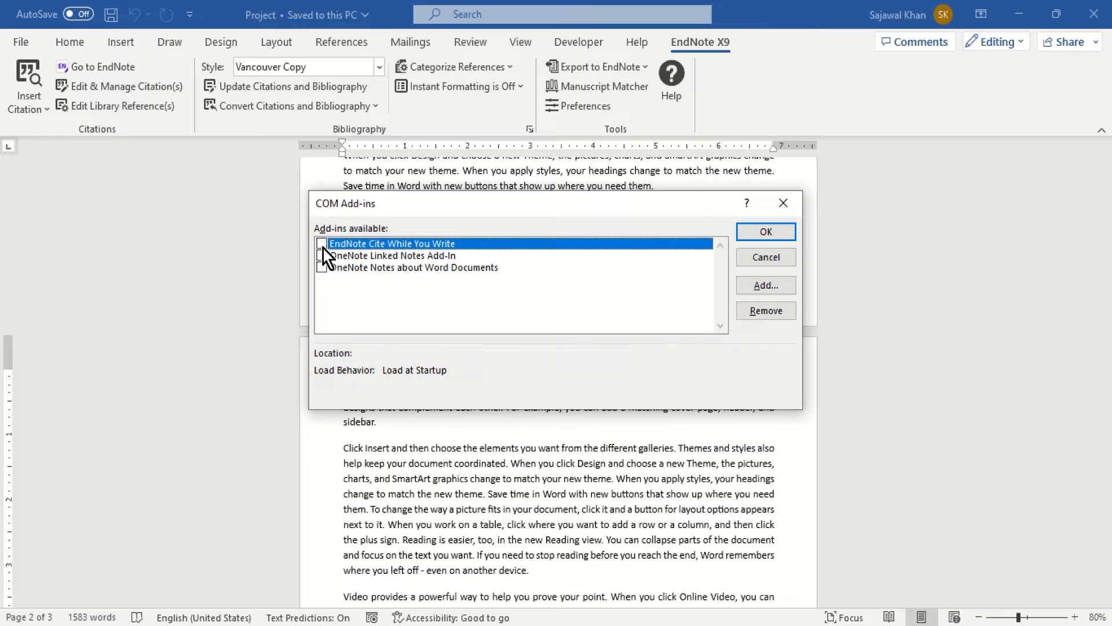
left_click(322, 244)
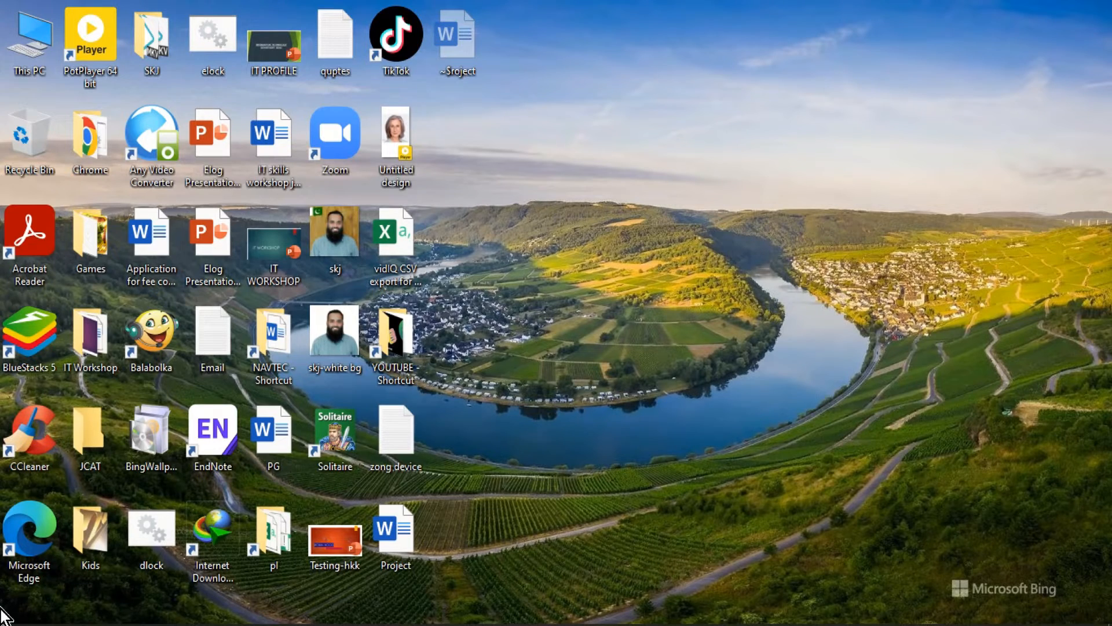
In Settings' Apps & features, sort installed apps by install date, newest first
type("se")
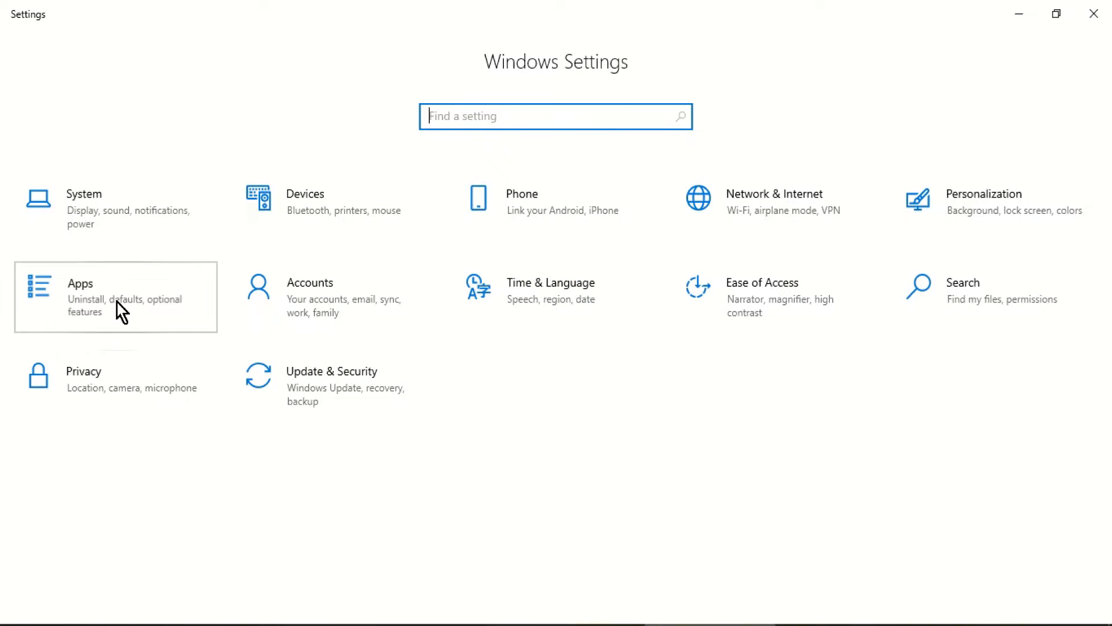
left_click(113, 297)
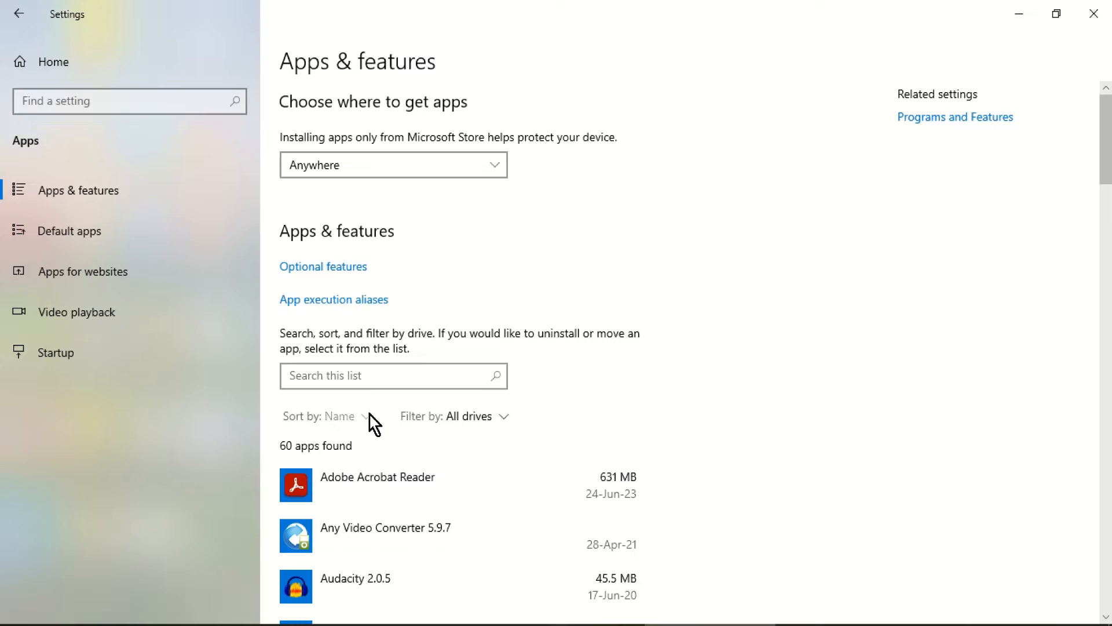
left_click(339, 416)
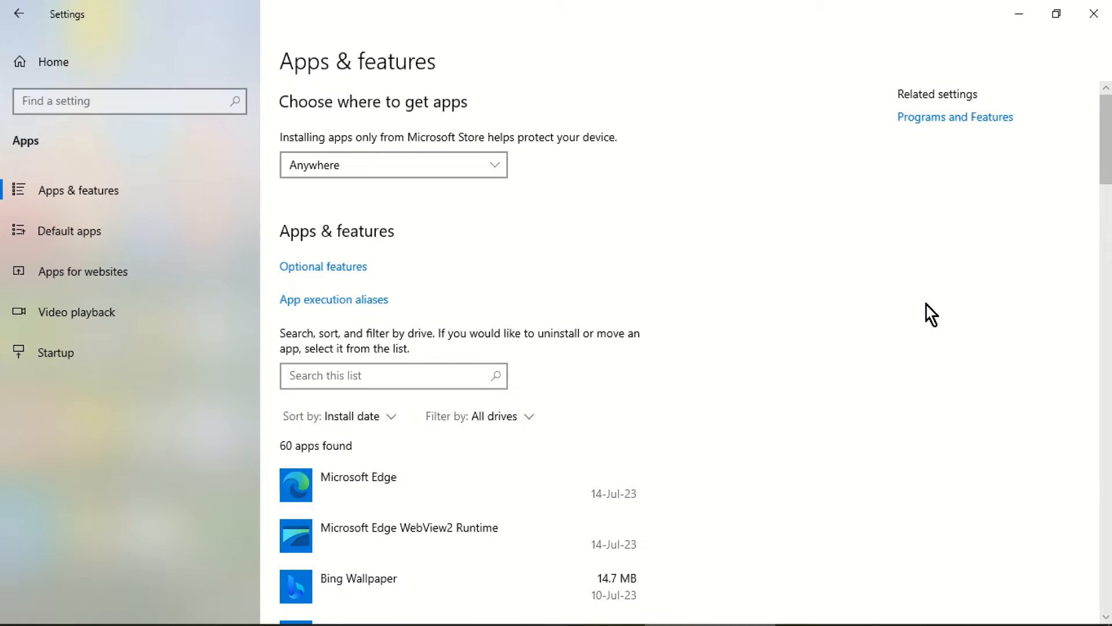
scroll("down", 3)
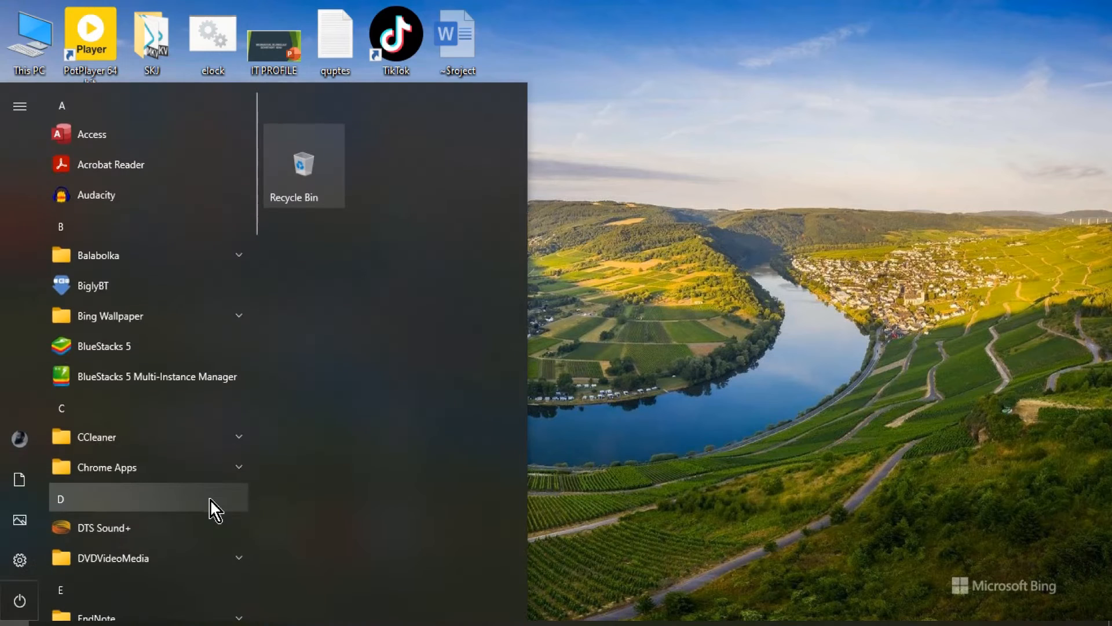
In Settings' Ease of Access > Display, review the 'Automatically hide scroll bars in Windows' toggle
type("settings")
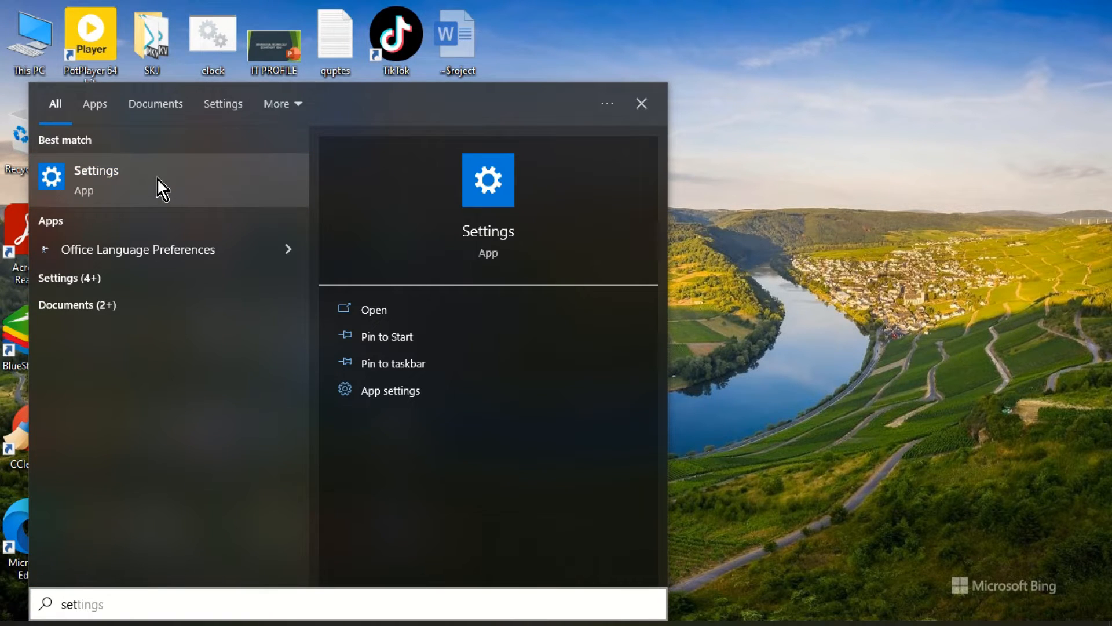
left_click(96, 170)
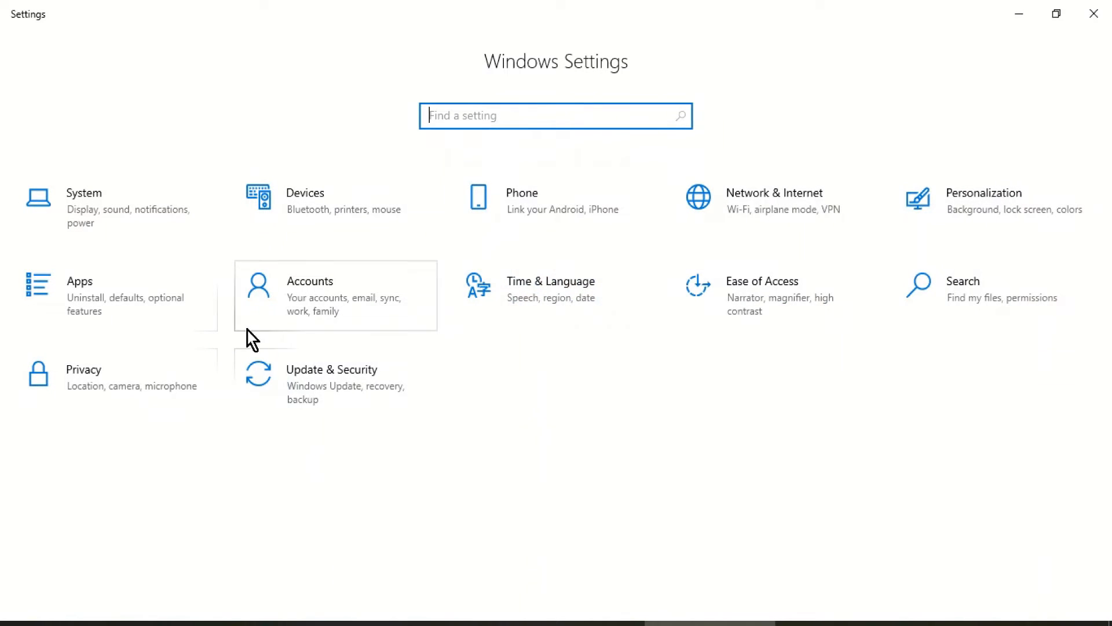
mouse_move(769, 301)
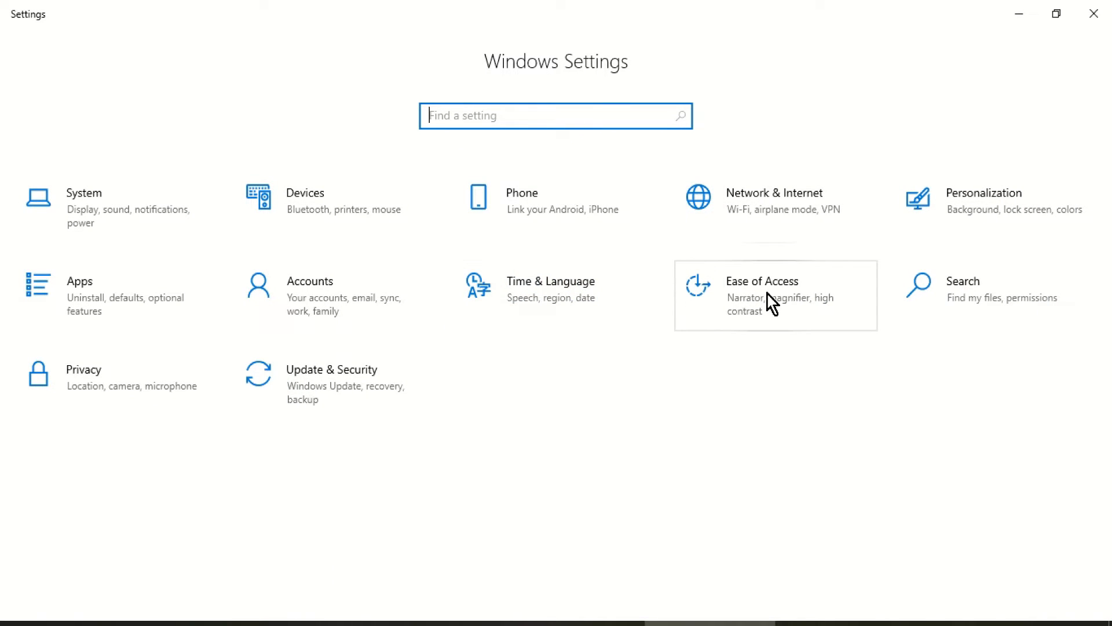
left_click(763, 281)
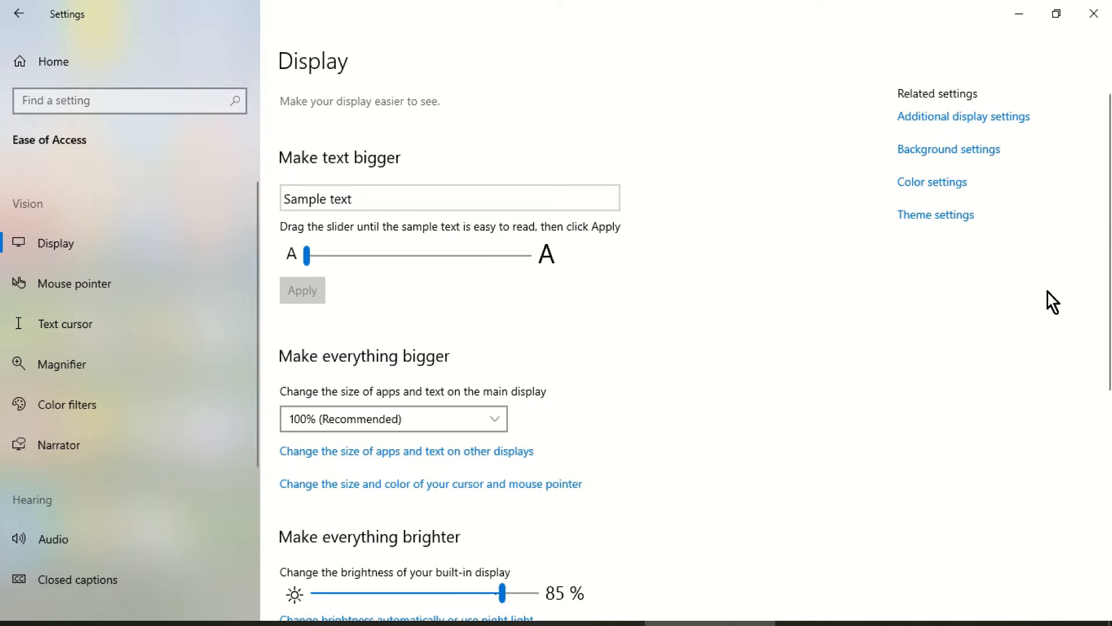
scroll("down", 3)
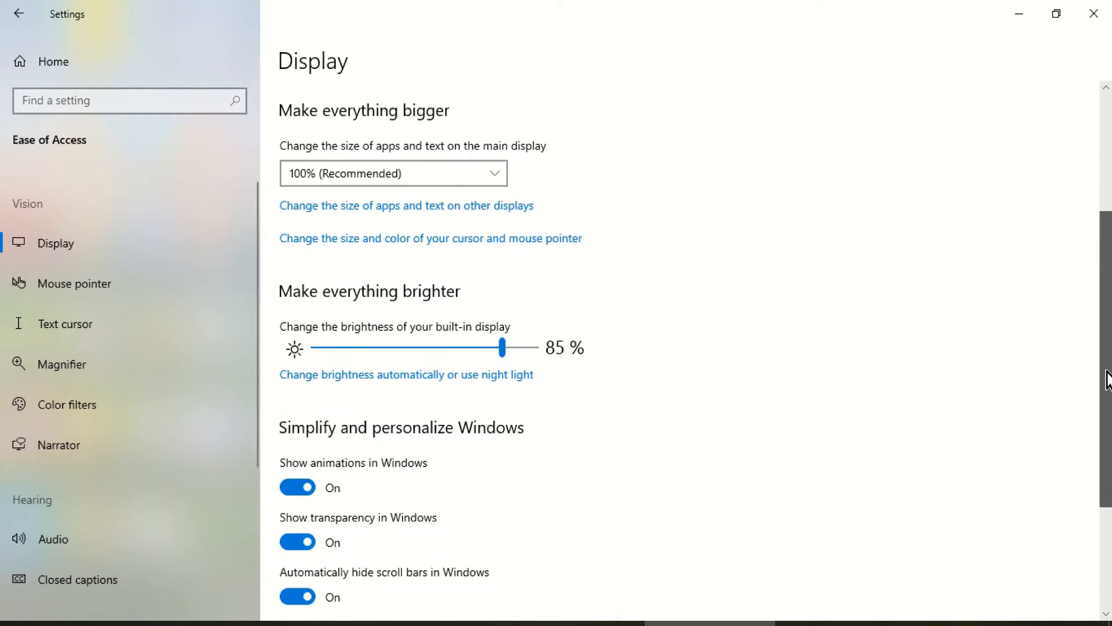
scroll("down", 3)
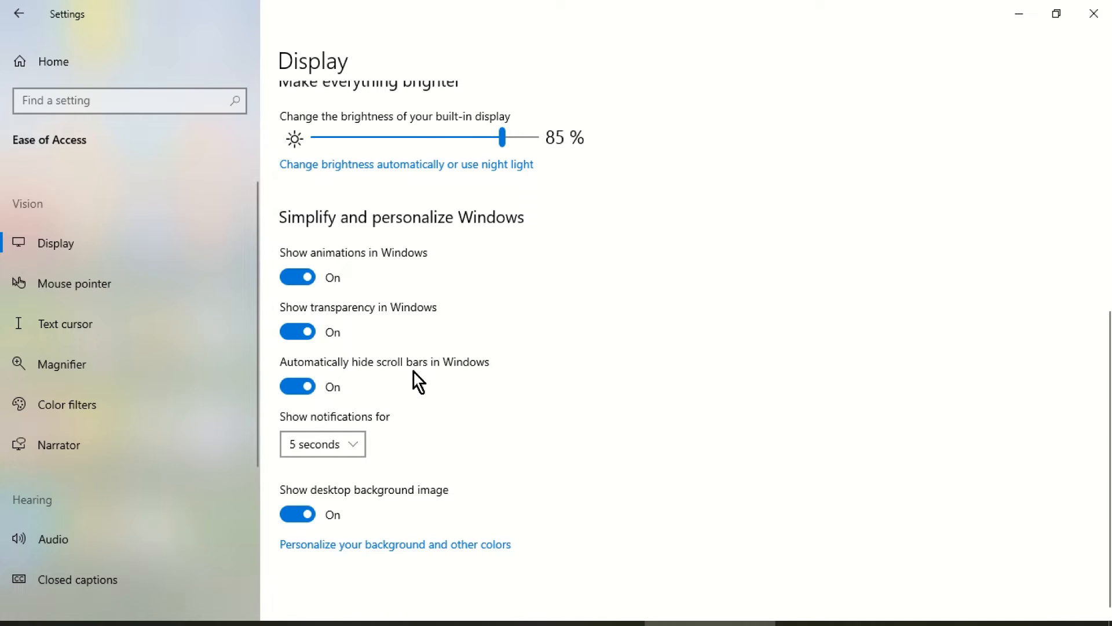
left_click(298, 386)
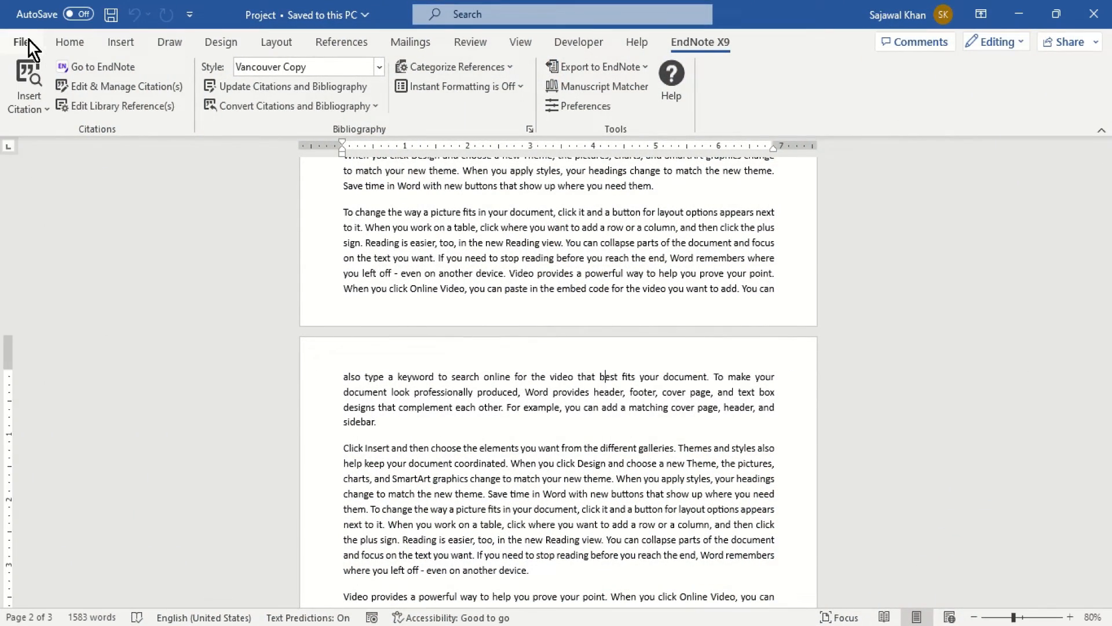
On Word's Account page, view the Office Update Options choices and dismiss them
left_click(20, 41)
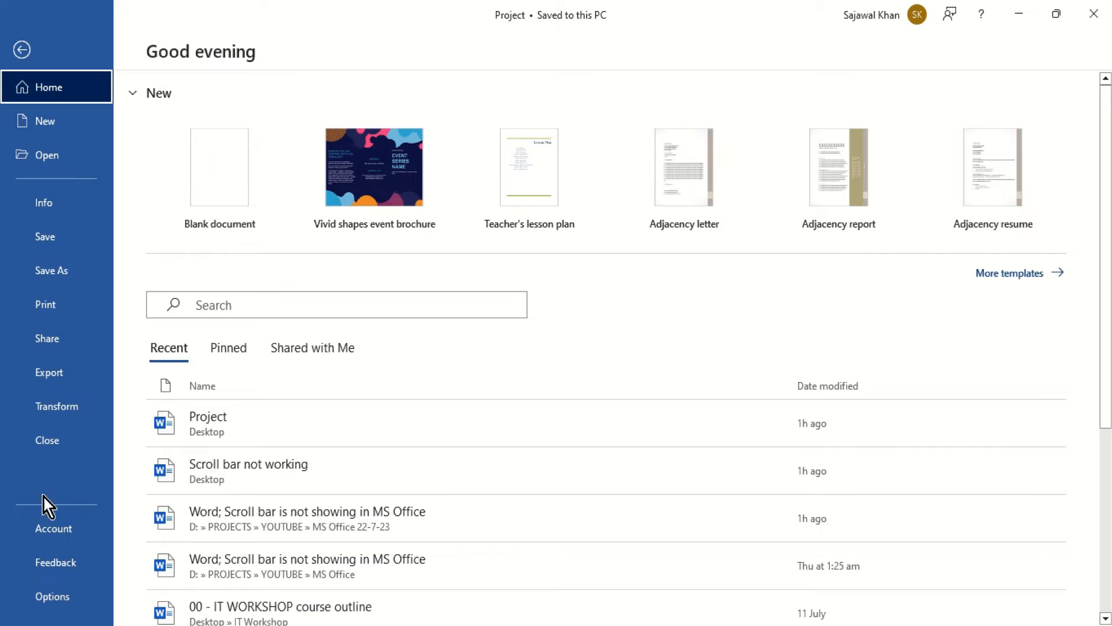
left_click(54, 528)
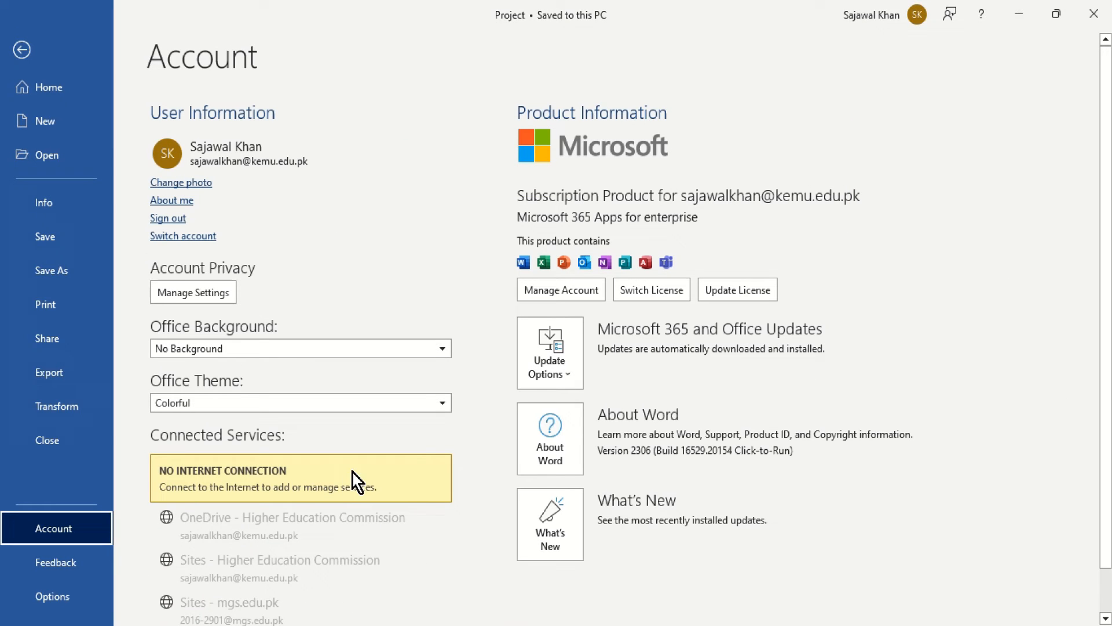
left_click(549, 352)
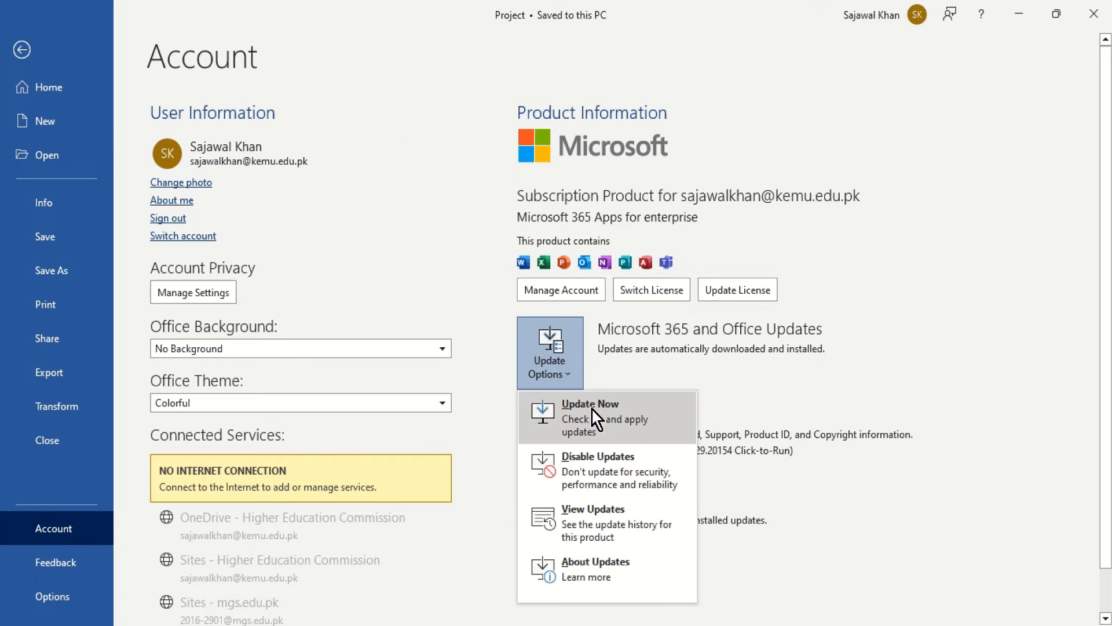
mouse_move(640, 432)
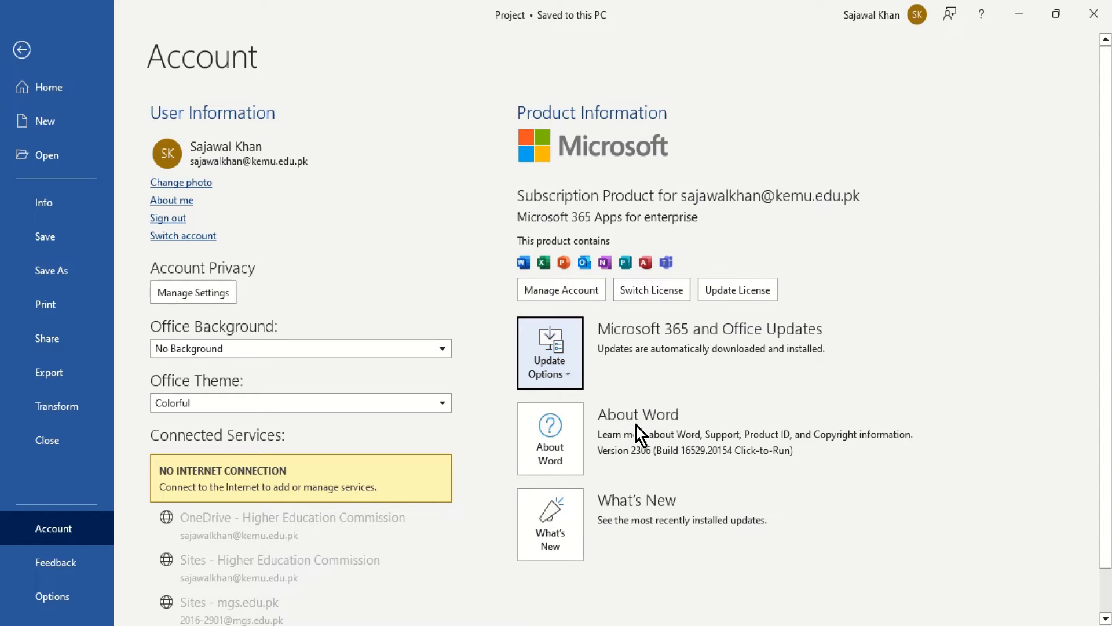
left_click(549, 352)
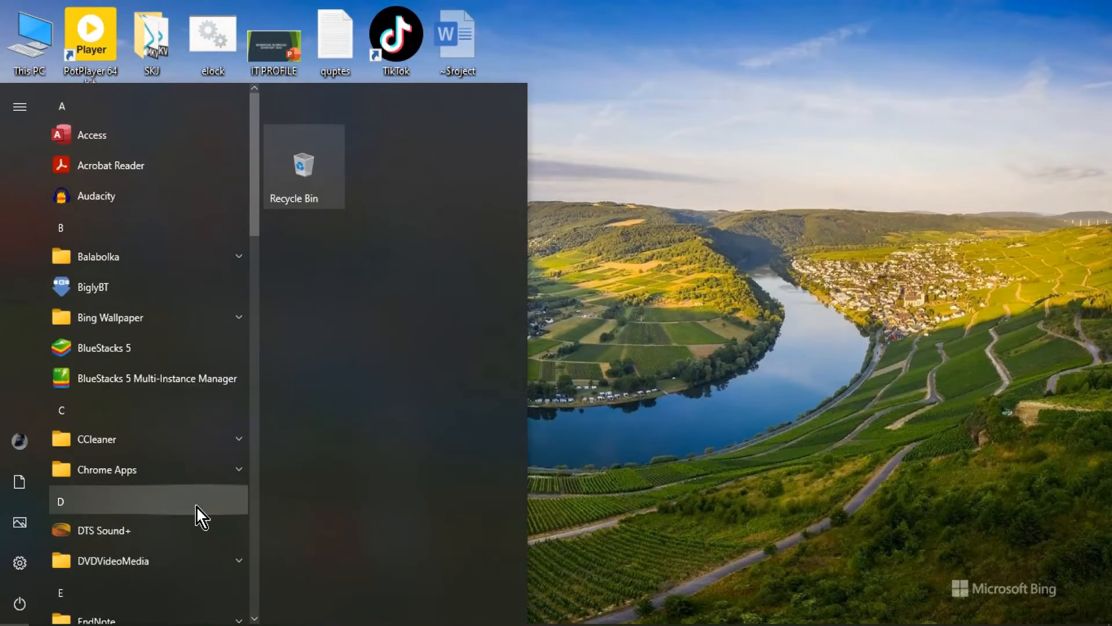
In Settings' Update & Security > Windows Update, run Check for updates
type("set")
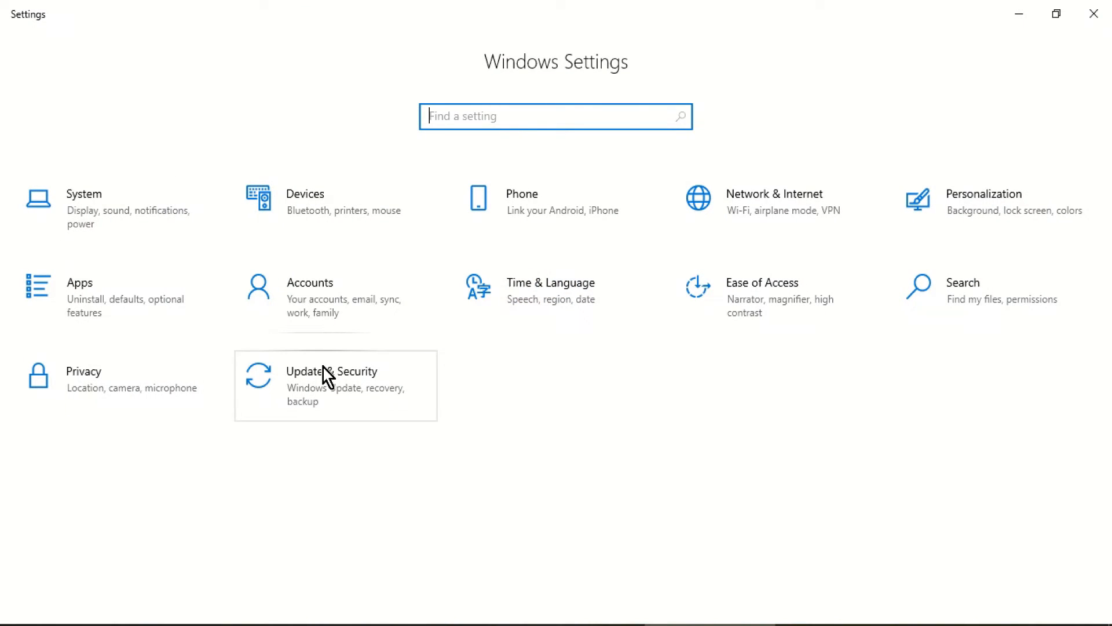
left_click(333, 371)
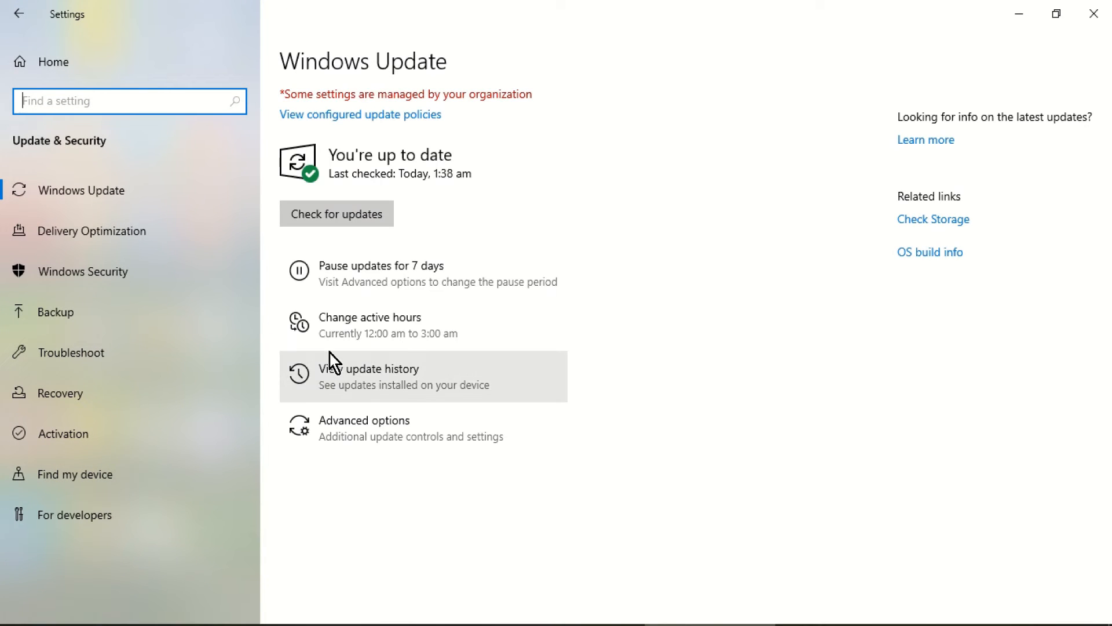
left_click(336, 213)
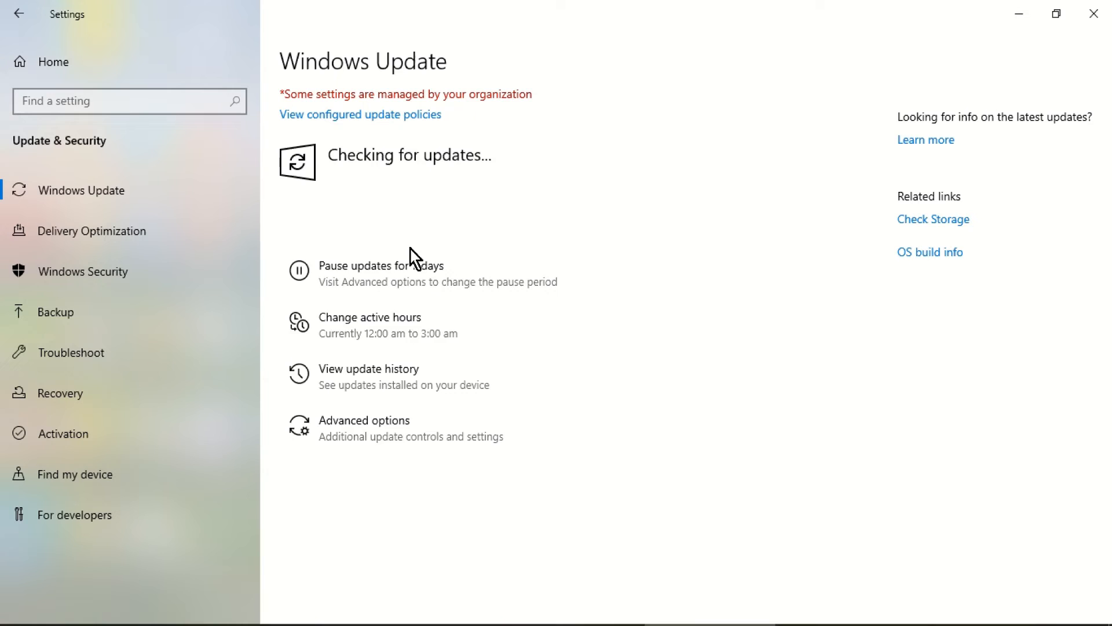